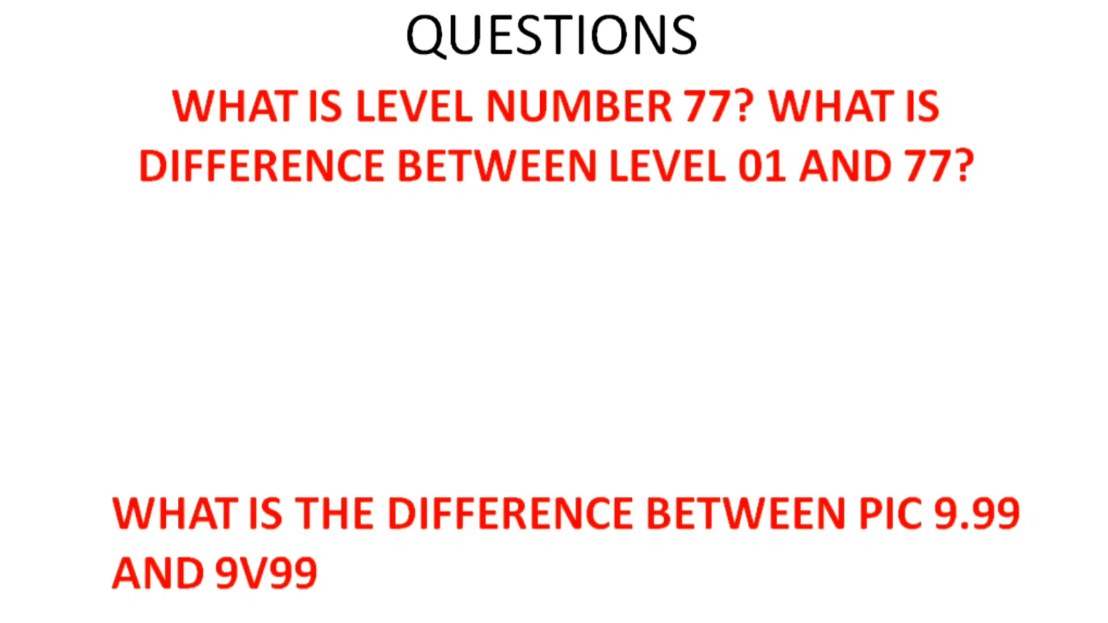
mouse_move(998, 586)
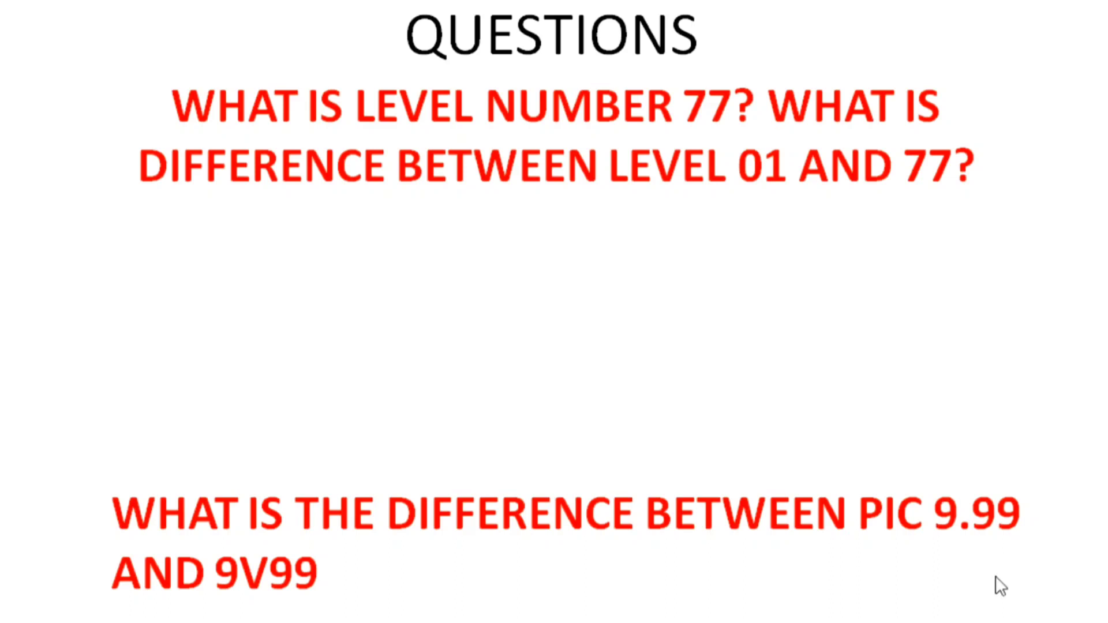
mouse_move(972, 552)
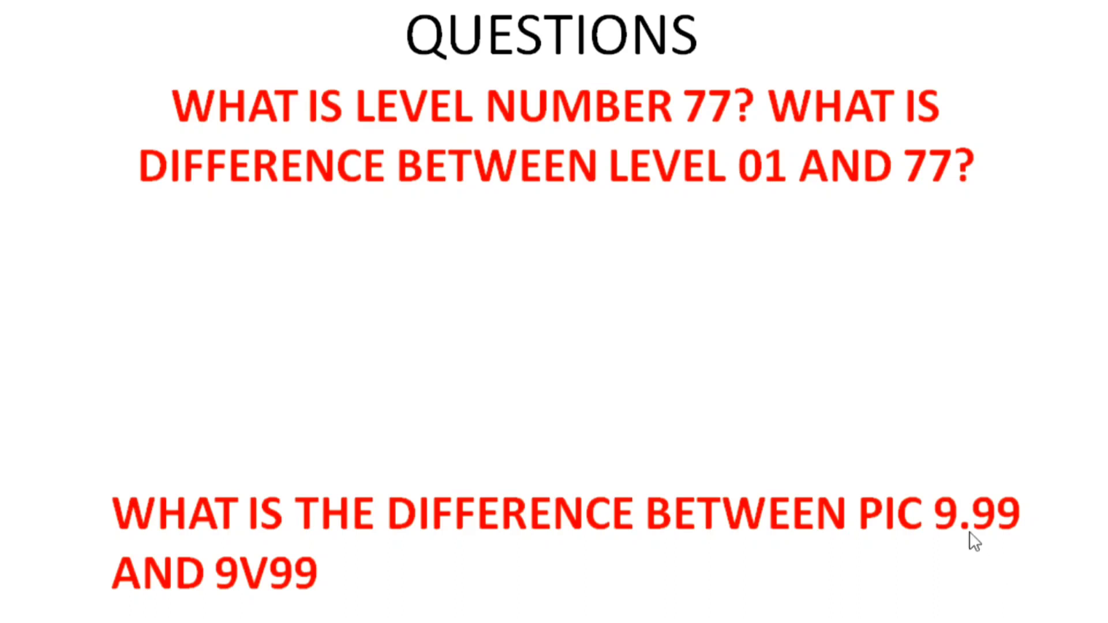
mouse_move(253, 595)
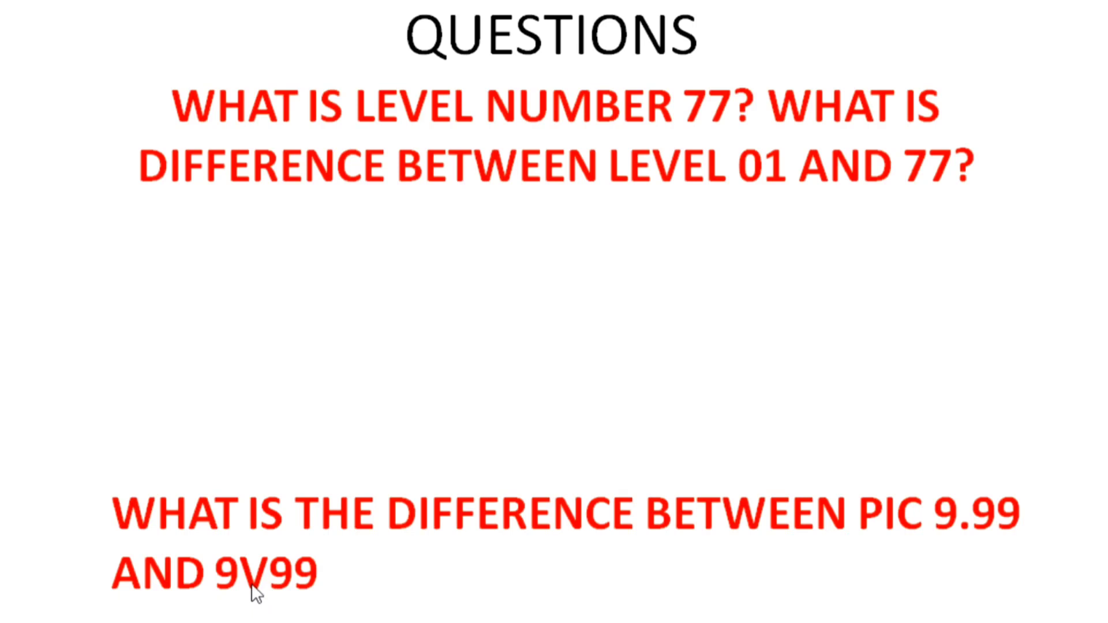
mouse_move(236, 598)
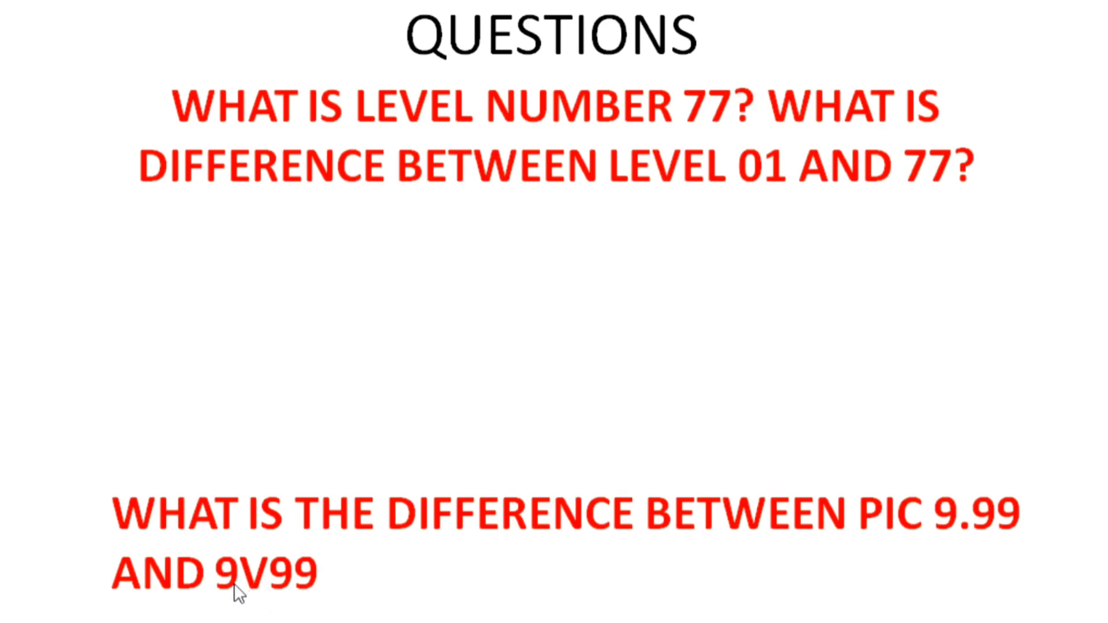
mouse_move(1001, 529)
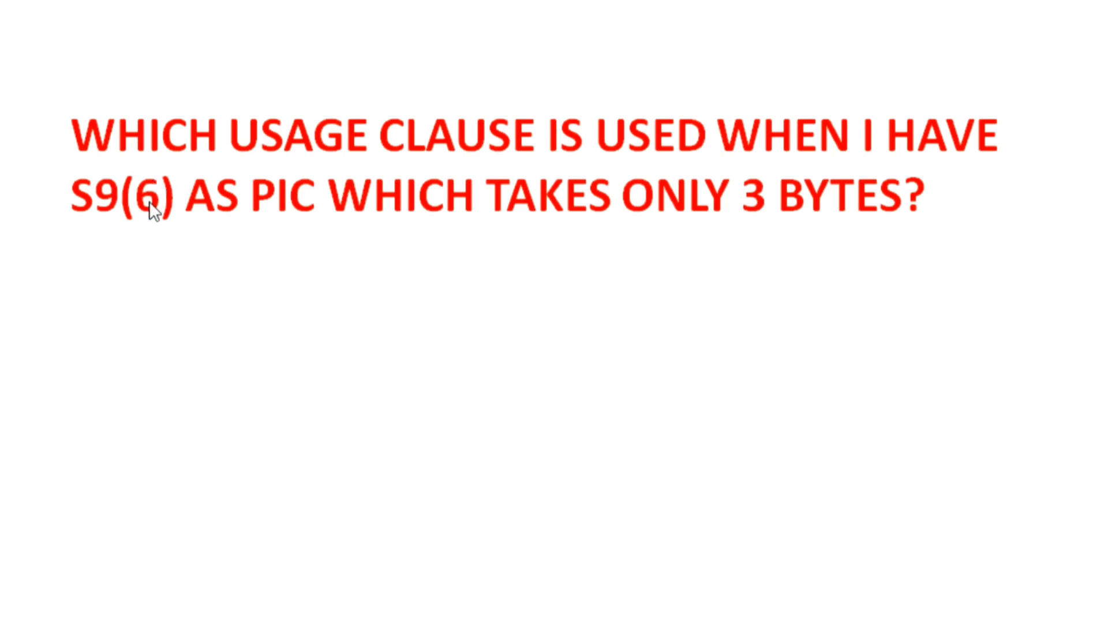
mouse_move(153, 224)
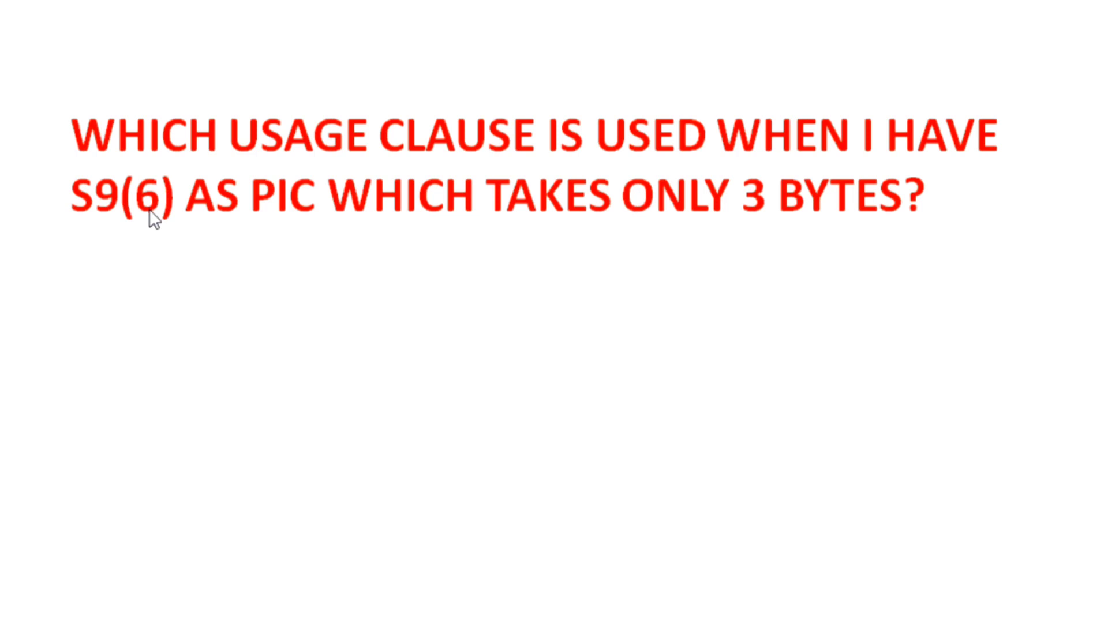